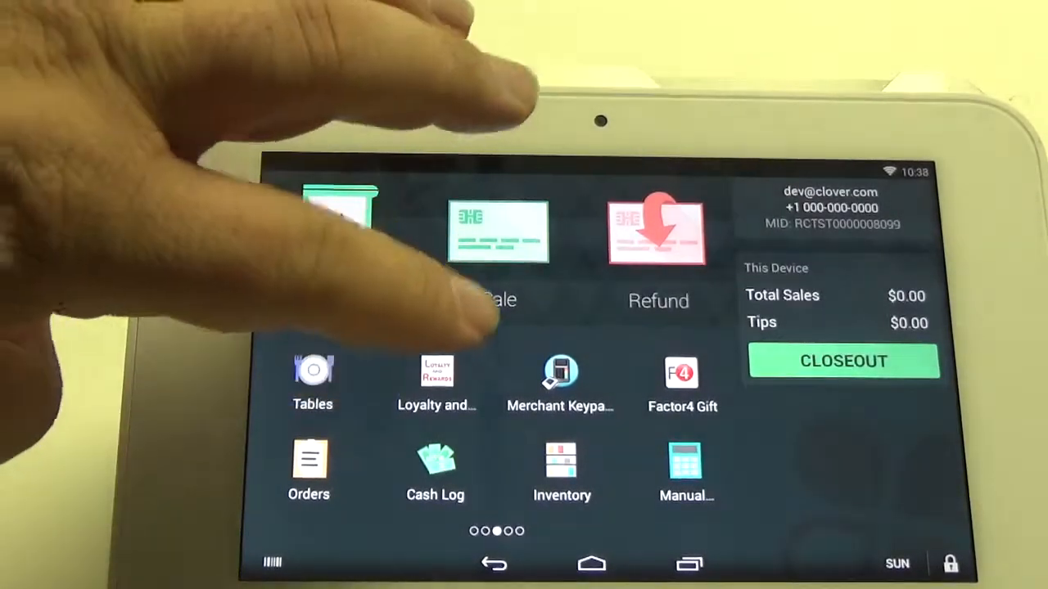
- Start a new Register order holding one pizza, totaling $9.01 with tax
left_click(436, 373)
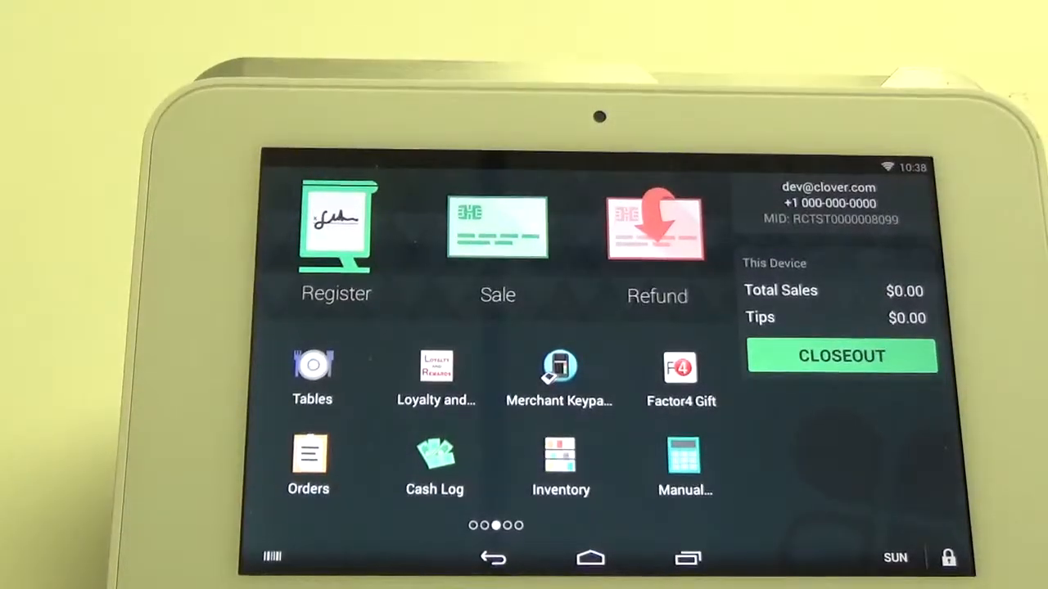
left_click(335, 228)
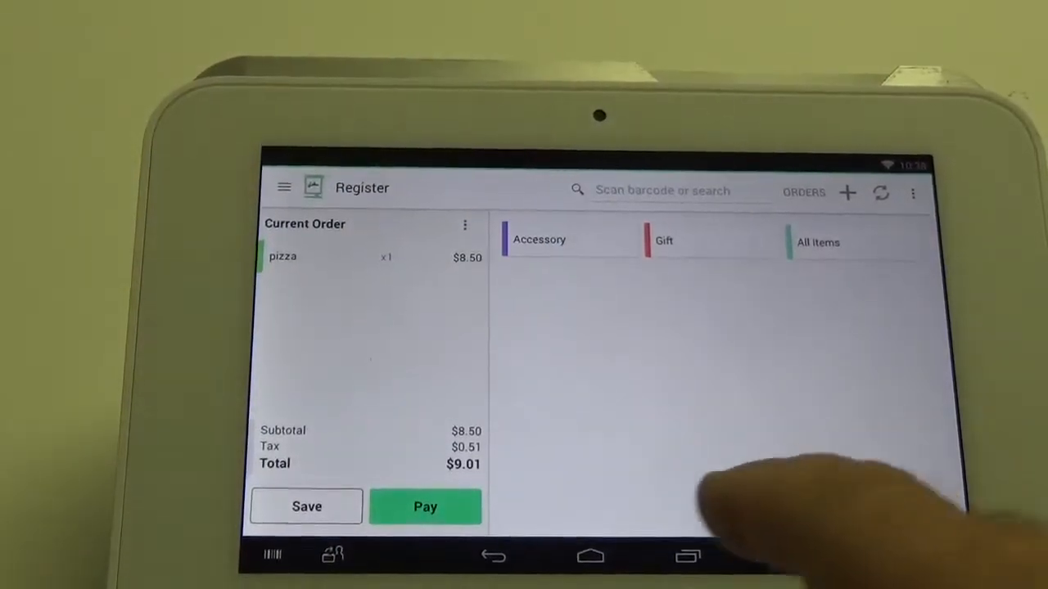
mouse_move(778, 491)
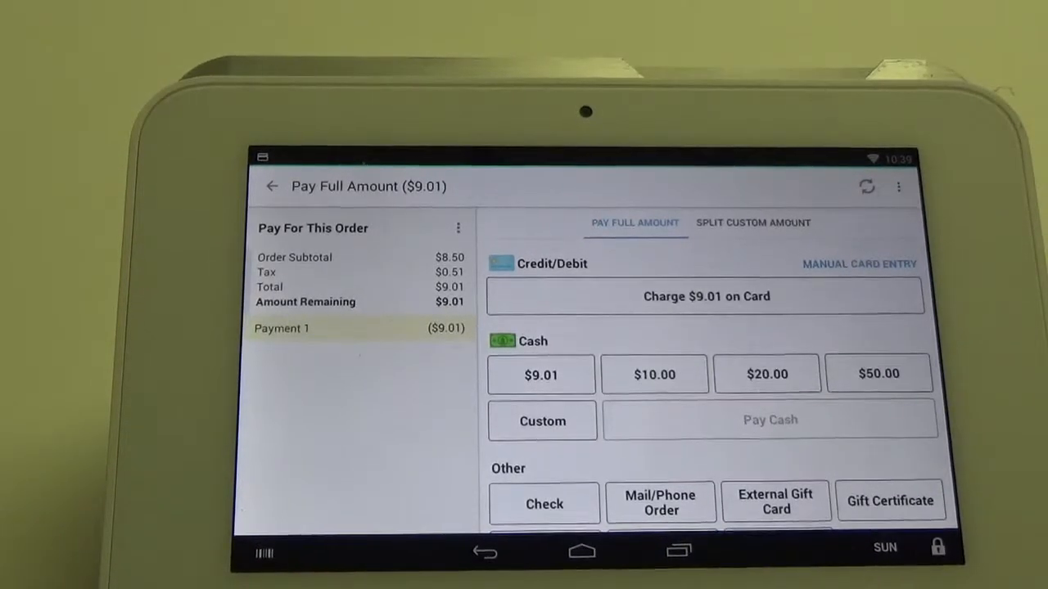
- Pay the full $9.01 in cash, bringing up the Loyalty Issuance transaction form
left_click(540, 373)
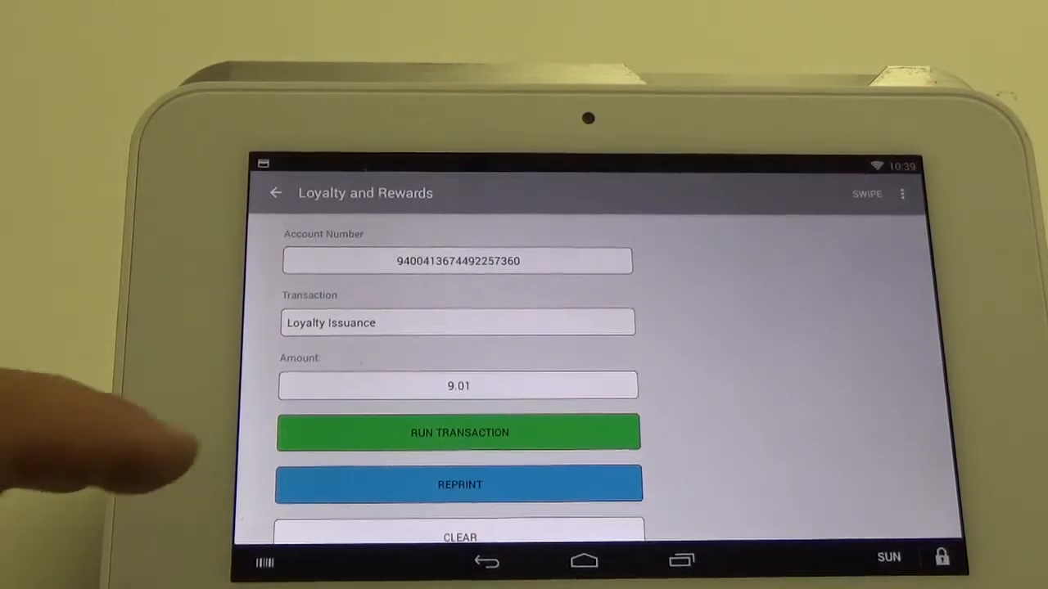
- Run the $9.01 Loyalty Issuance transaction and dismiss its success message
left_click(458, 433)
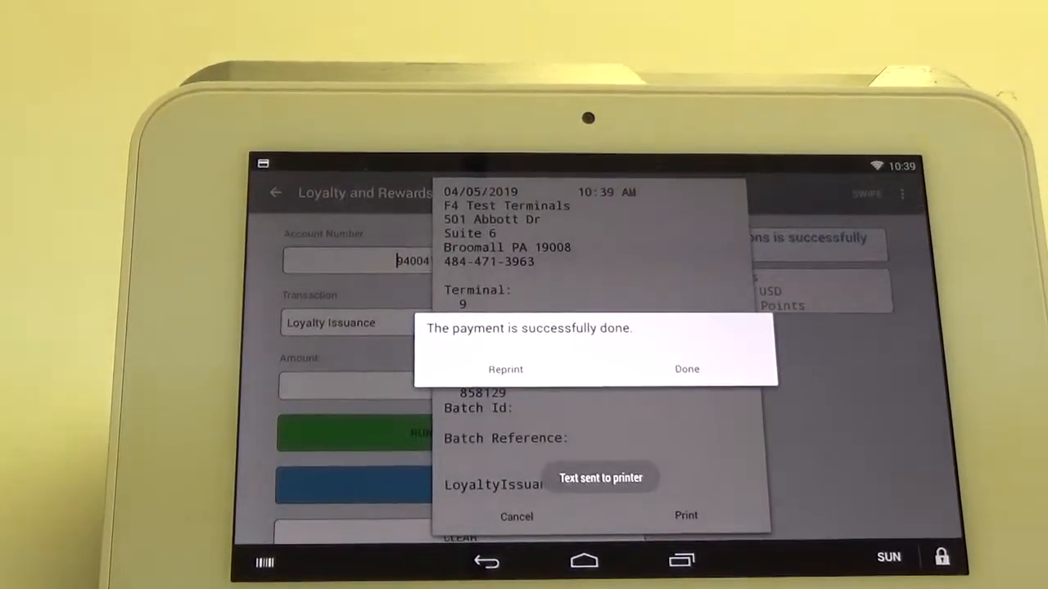
left_click(686, 370)
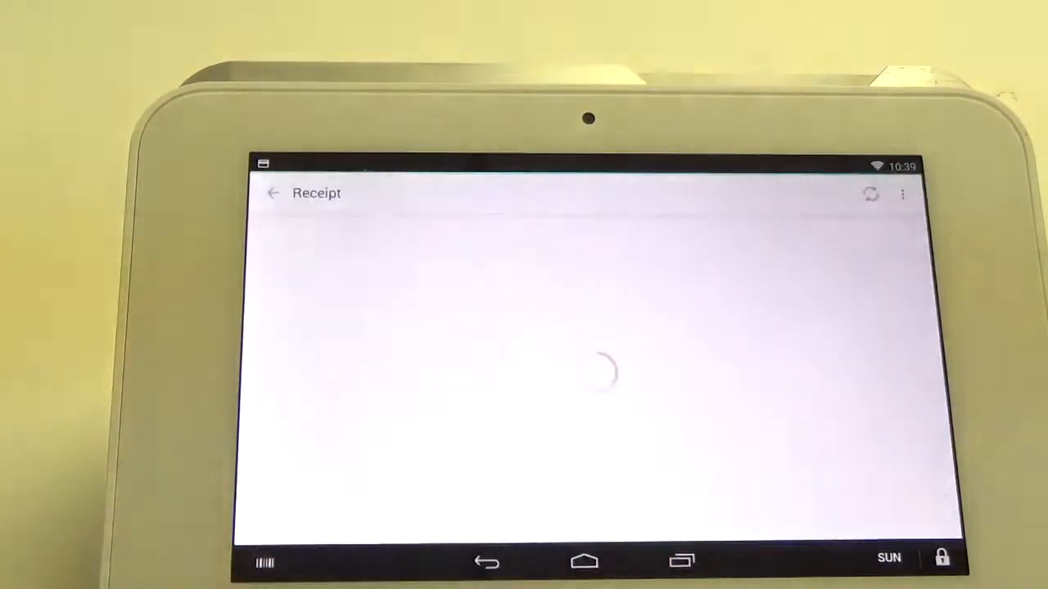